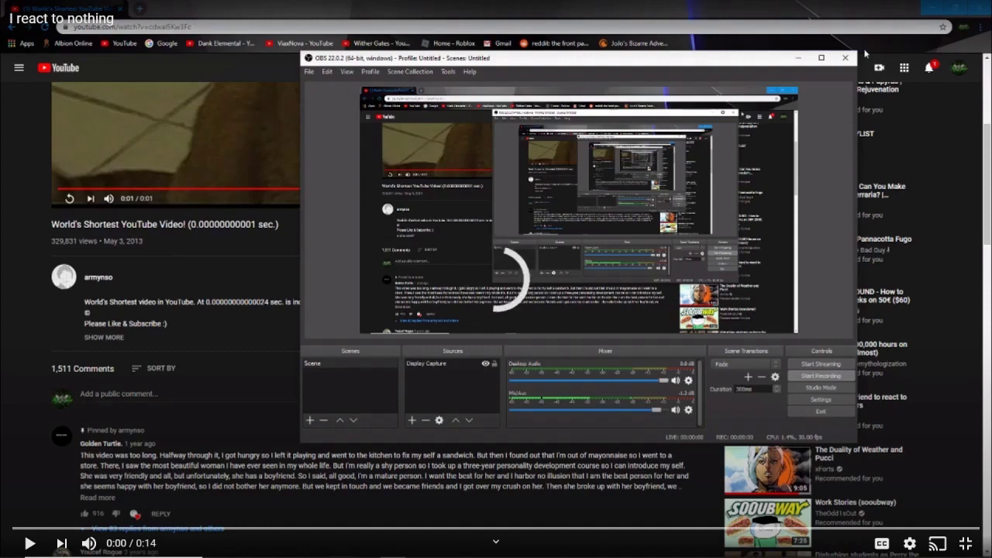
mouse_move(28, 542)
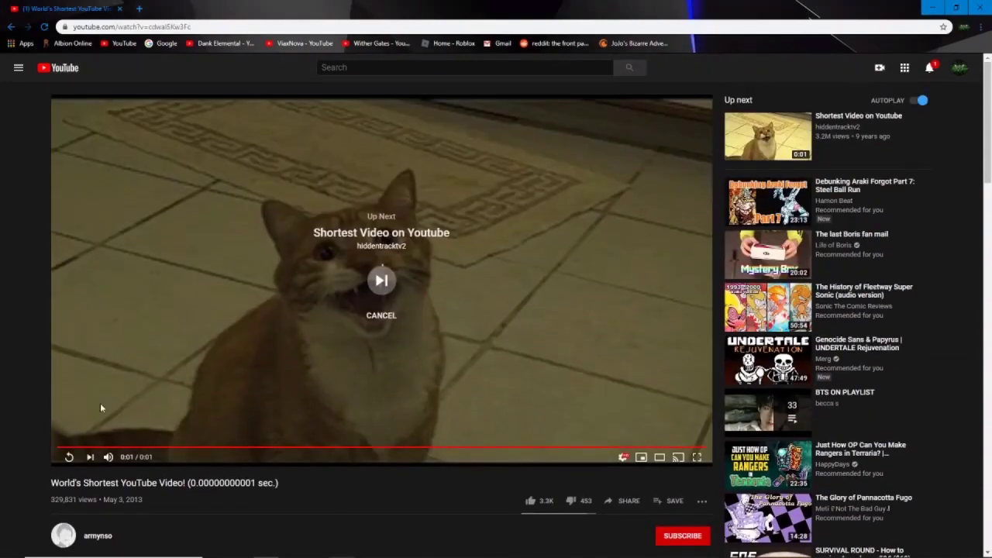
mouse_move(69, 457)
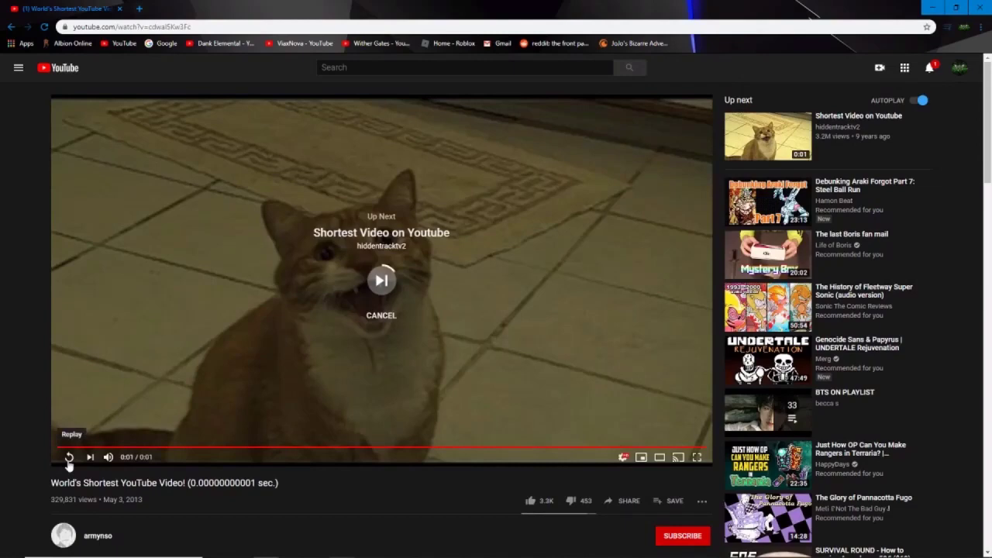